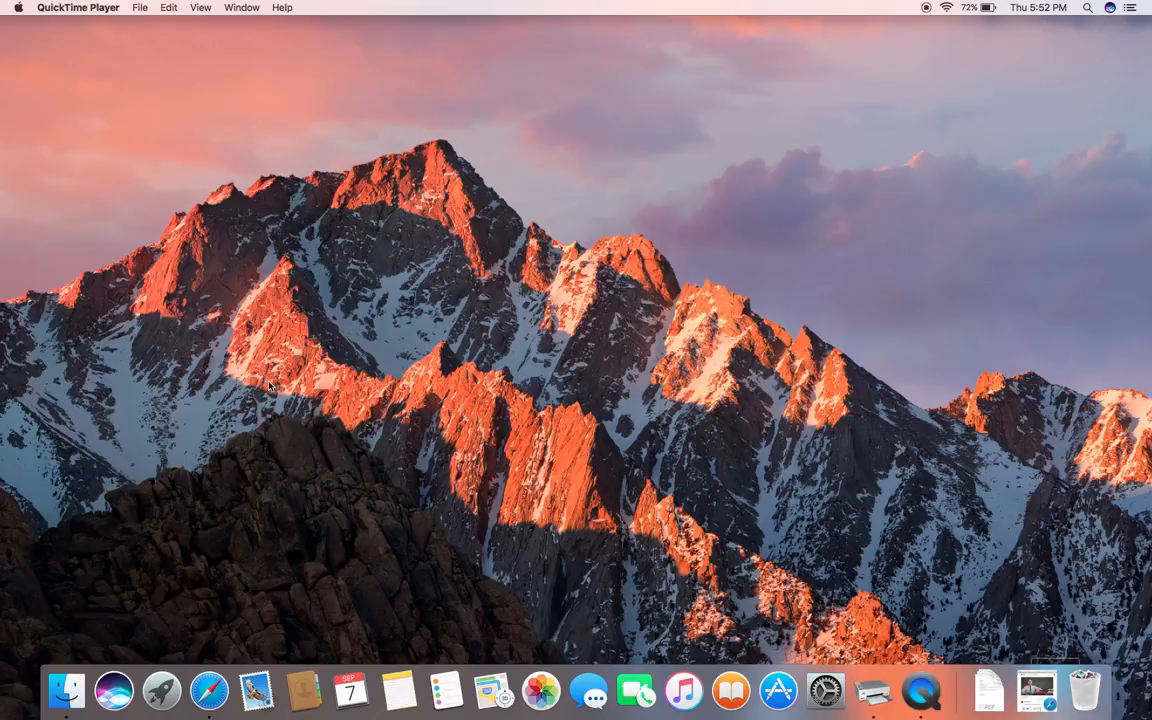
{"action": "mouse_move", "coordinate": [96, 138]}
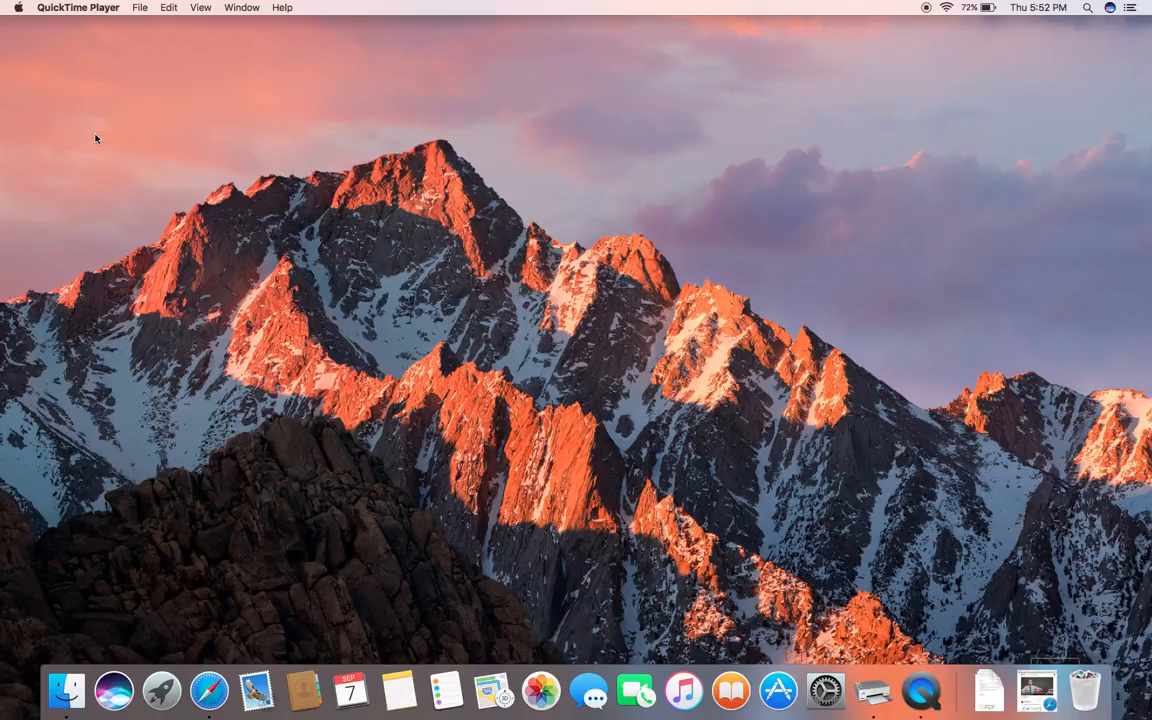
Open Printers & Scanners, show the HP Photosmart C4380's Scan tab, and launch its scanner.
{"action": "left_click", "coordinate": [18, 8]}
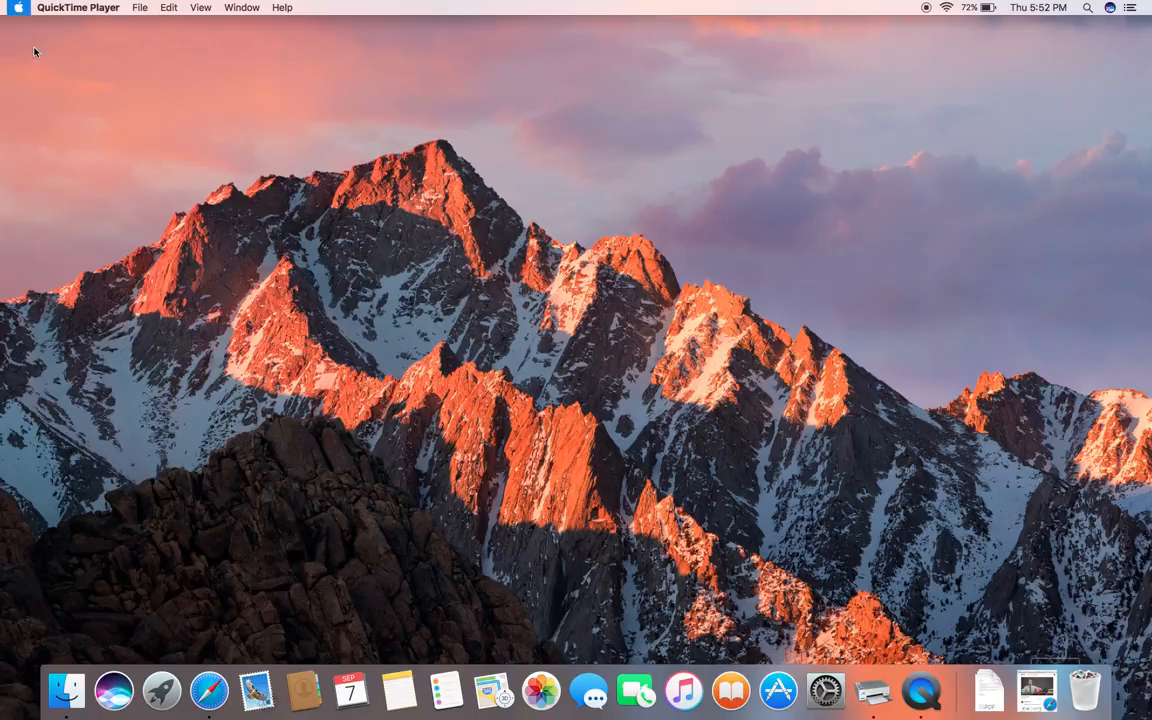
{"action": "left_click", "coordinate": [824, 690]}
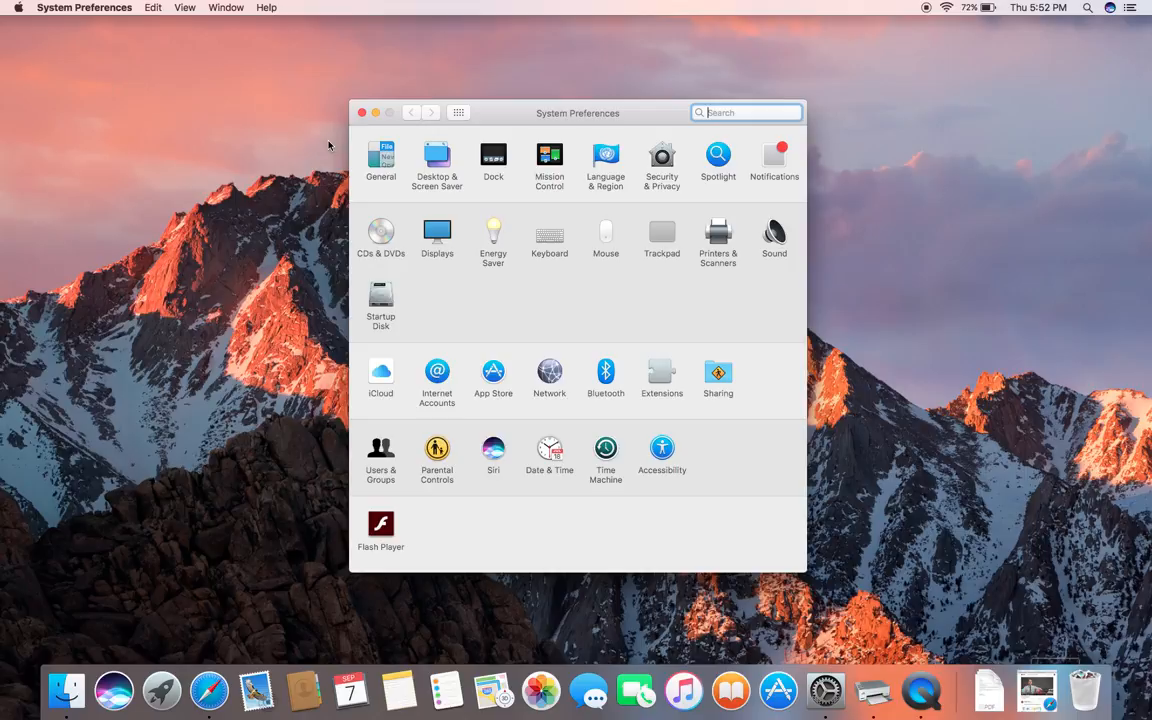
{"action": "mouse_move", "coordinate": [718, 241]}
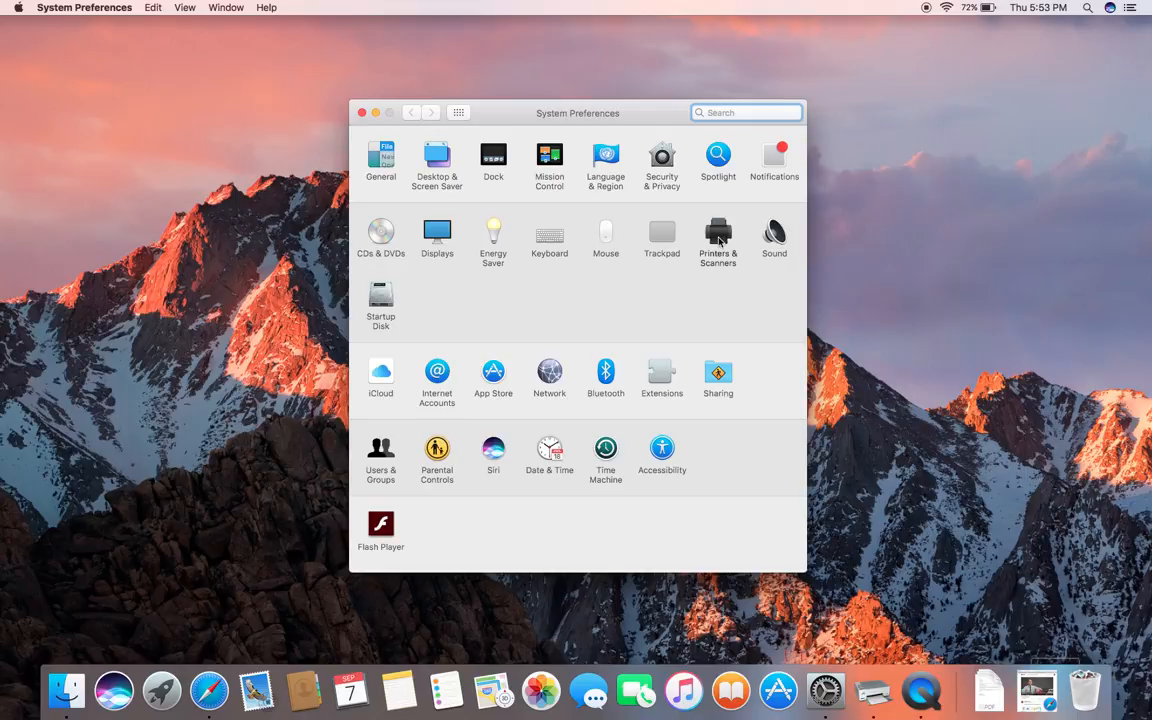
{"action": "left_click", "coordinate": [718, 237]}
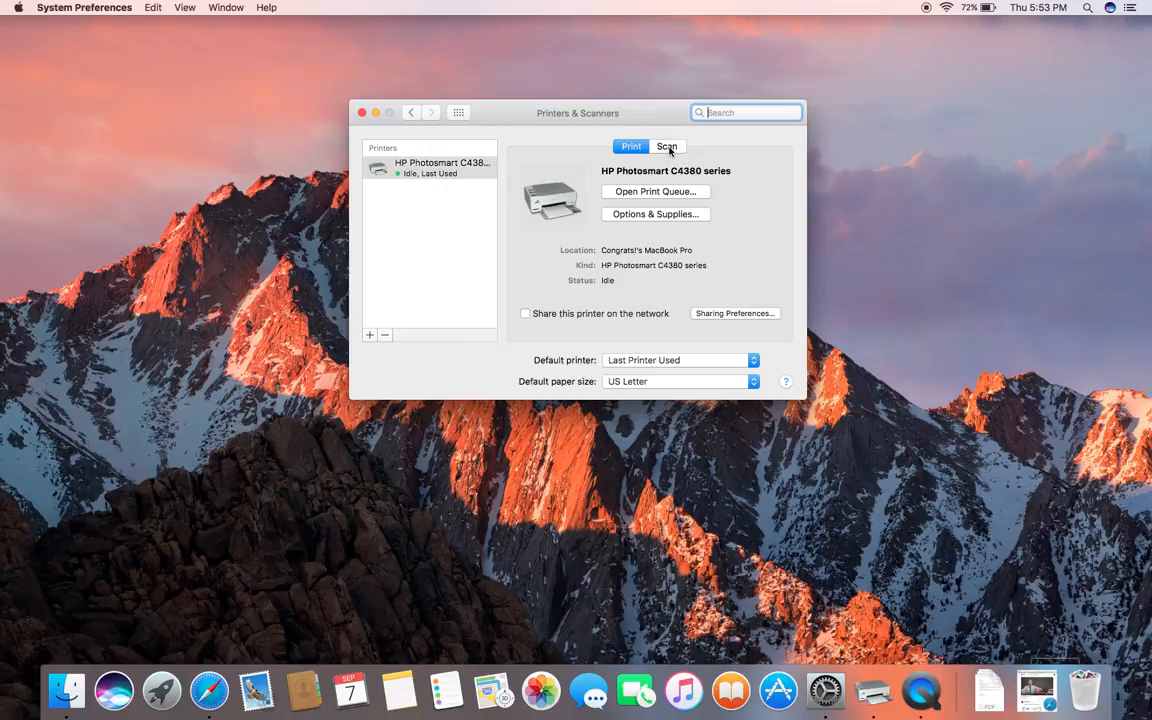
{"action": "left_click", "coordinate": [666, 146]}
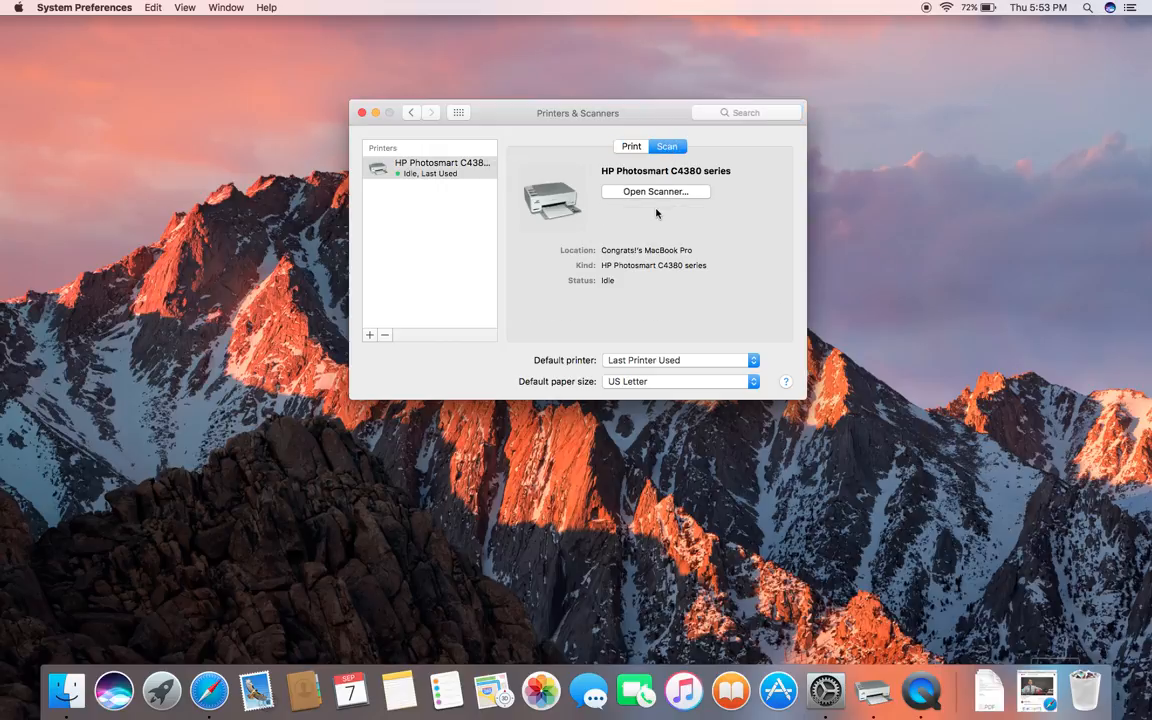
{"action": "left_click", "coordinate": [656, 191]}
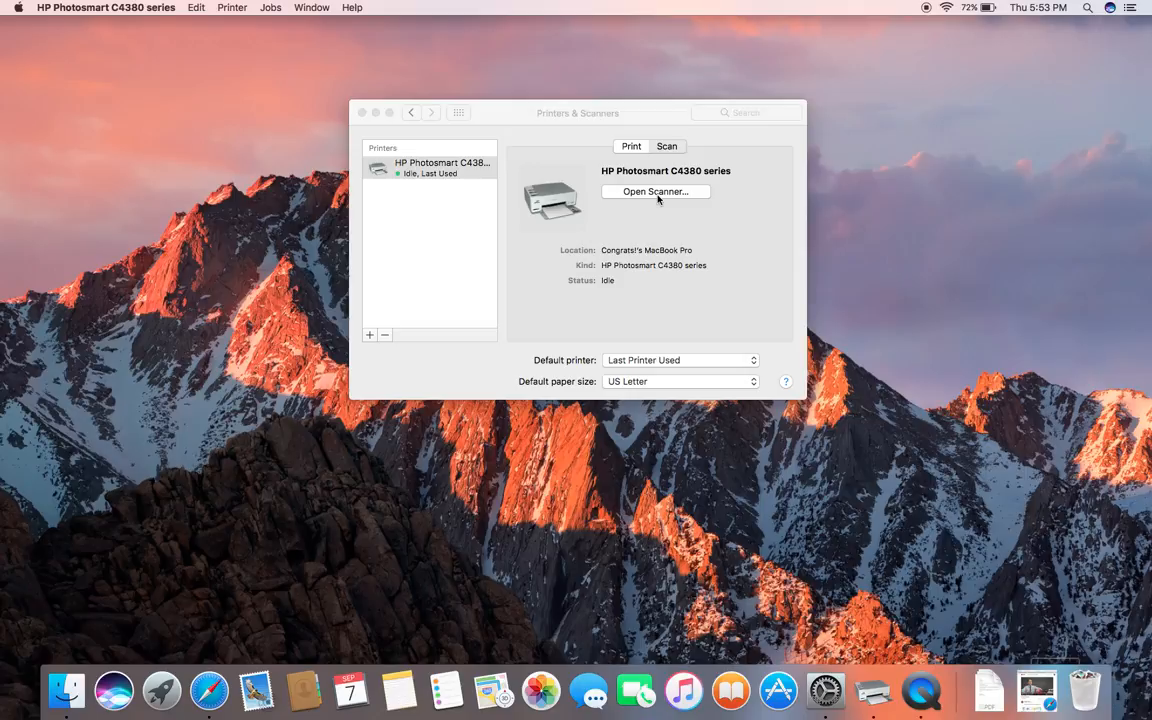
{"action": "left_click", "coordinate": [655, 191]}
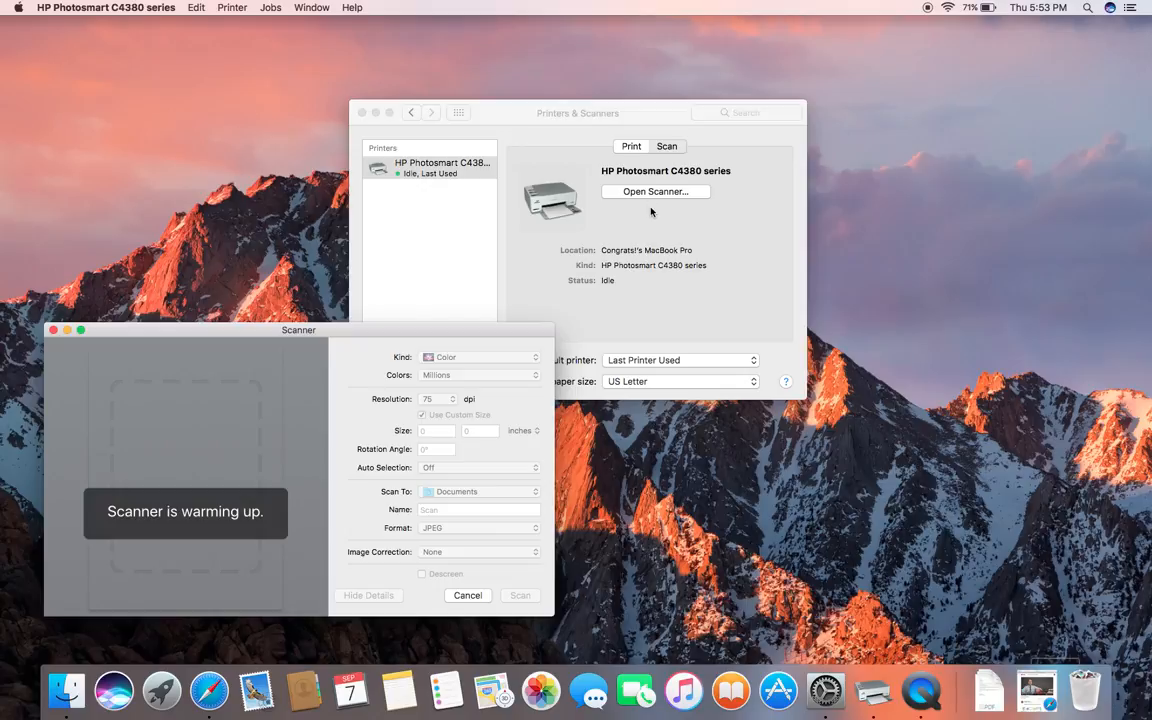
{"action": "mouse_move", "coordinate": [451, 455]}
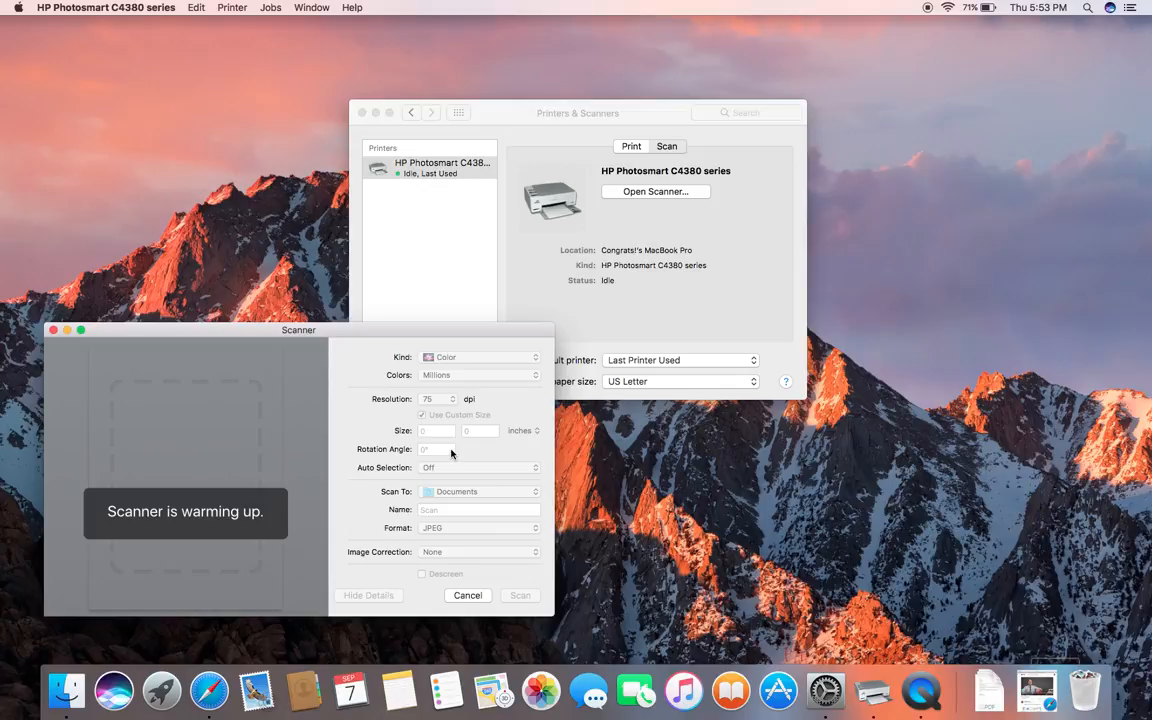
{"action": "mouse_move", "coordinate": [358, 335]}
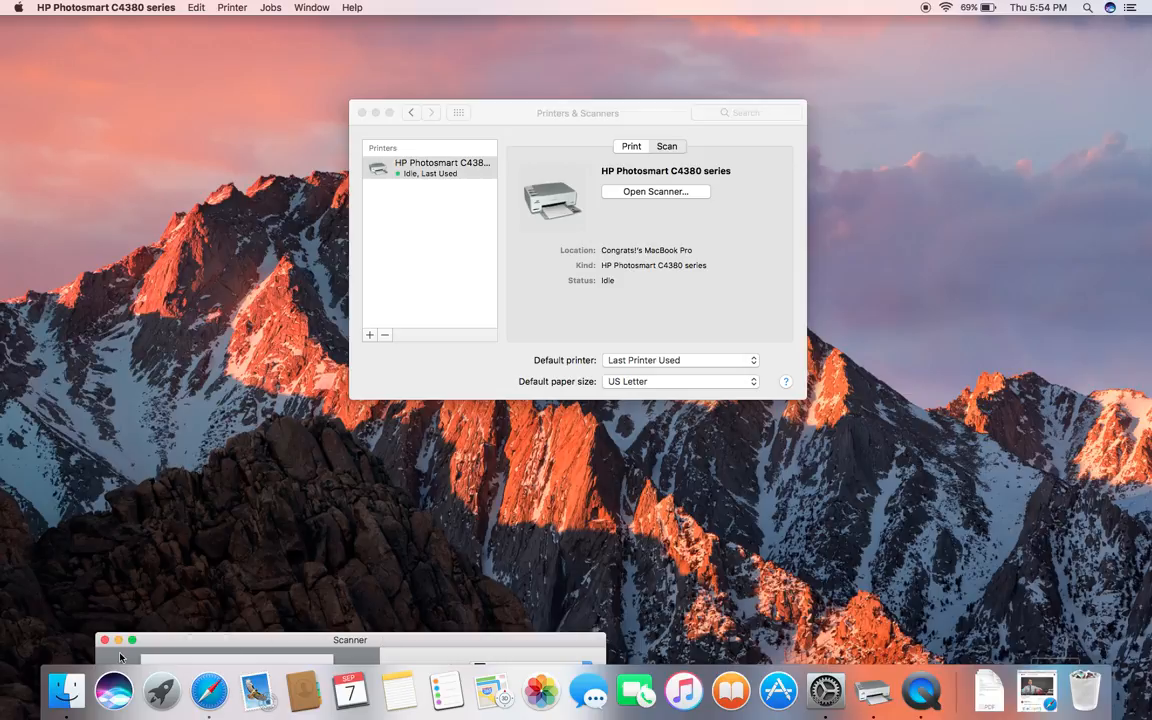
{"action": "left_click", "coordinate": [666, 146]}
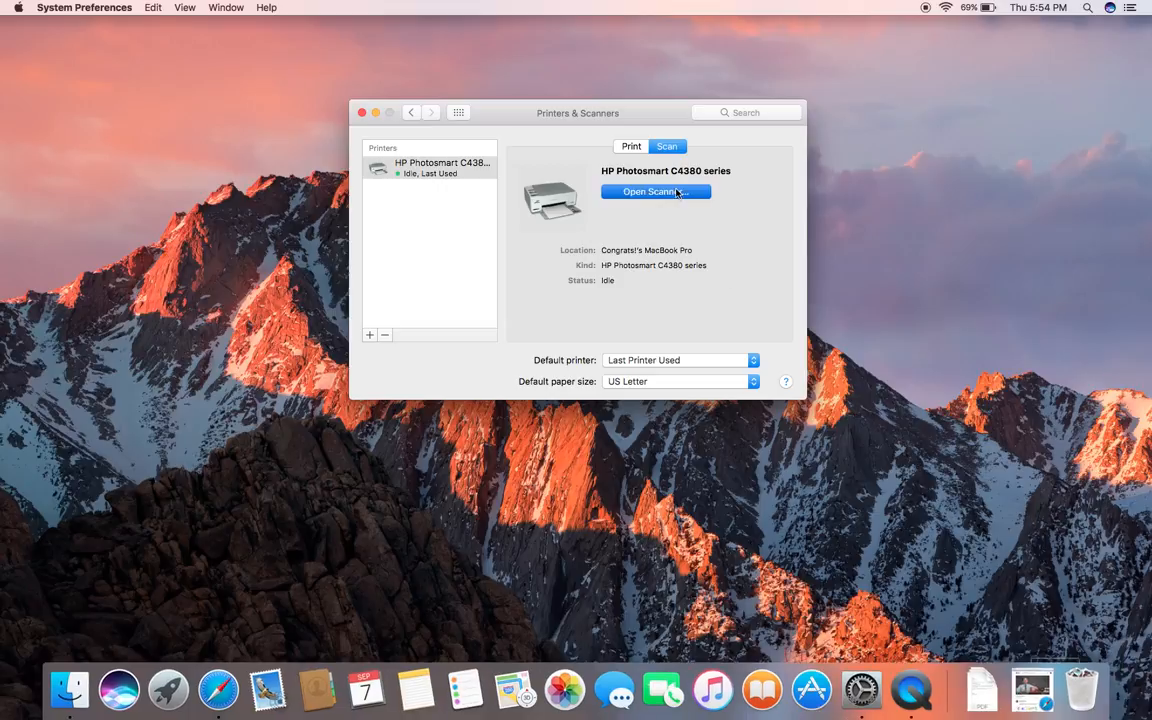
Reopen the HP Photosmart C4380 Scanner from the Scan tab and wait for the page preview.
{"action": "left_click", "coordinate": [655, 191]}
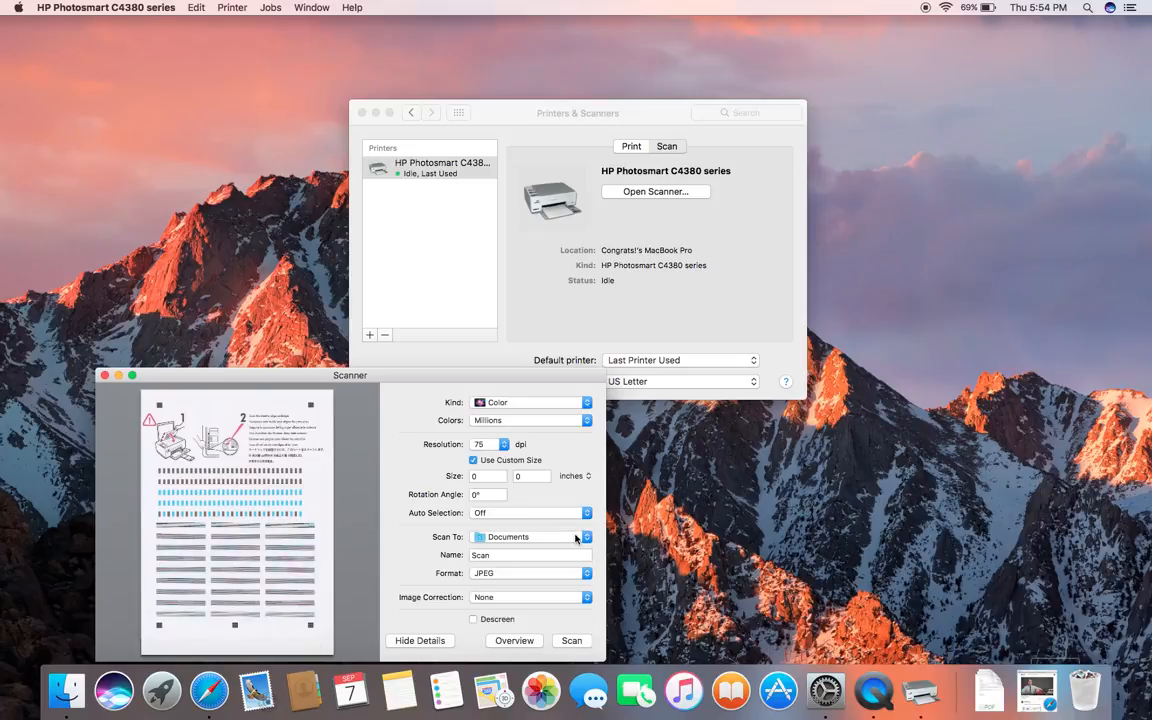
Choose 300 dpi from the Resolution pop-up in Scanner.
{"action": "left_click", "coordinate": [490, 444]}
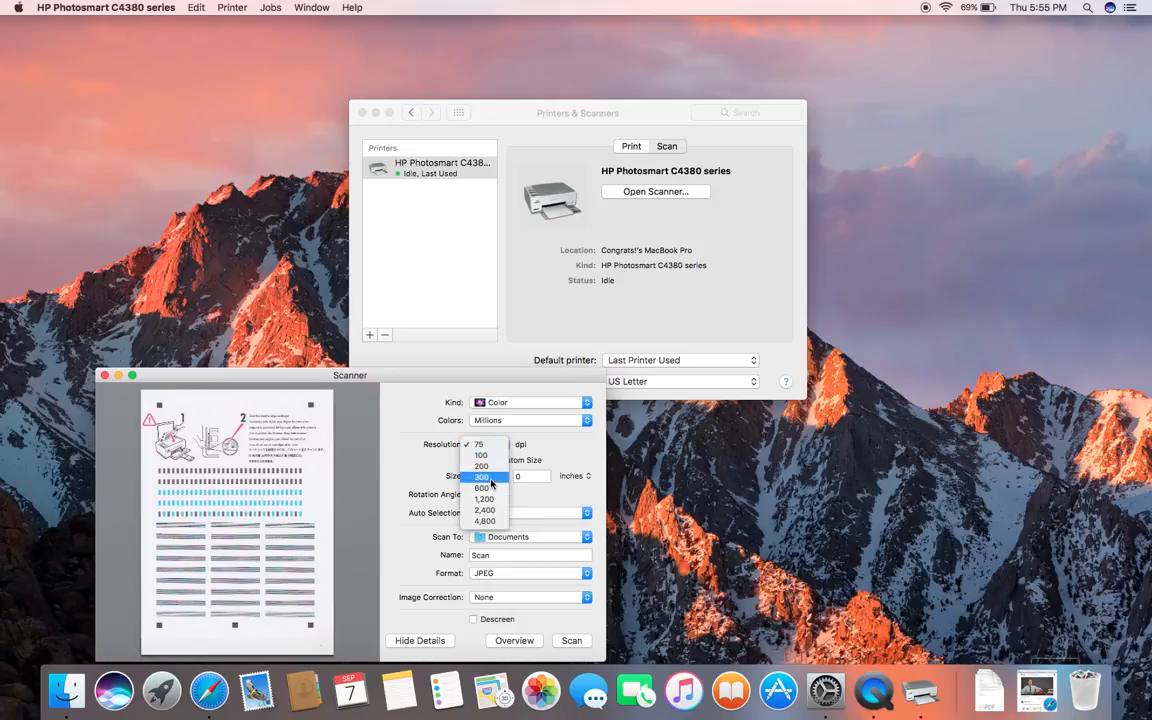
{"action": "left_click", "coordinate": [482, 477]}
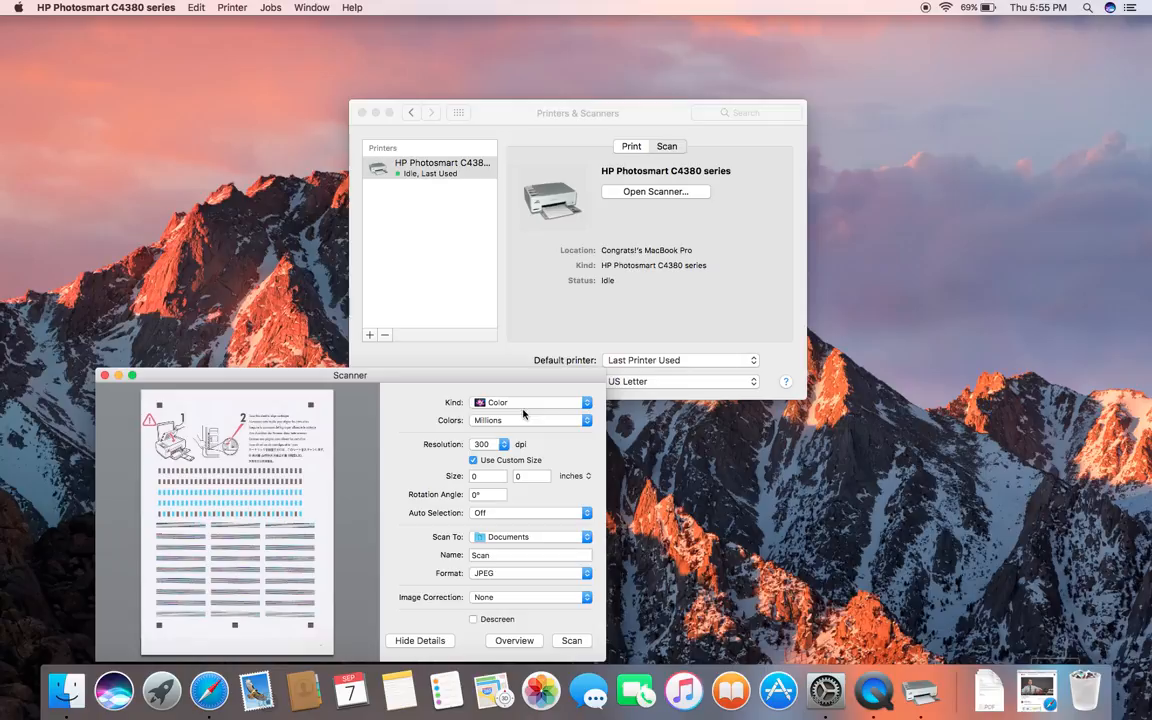
{"action": "left_click", "coordinate": [571, 640]}
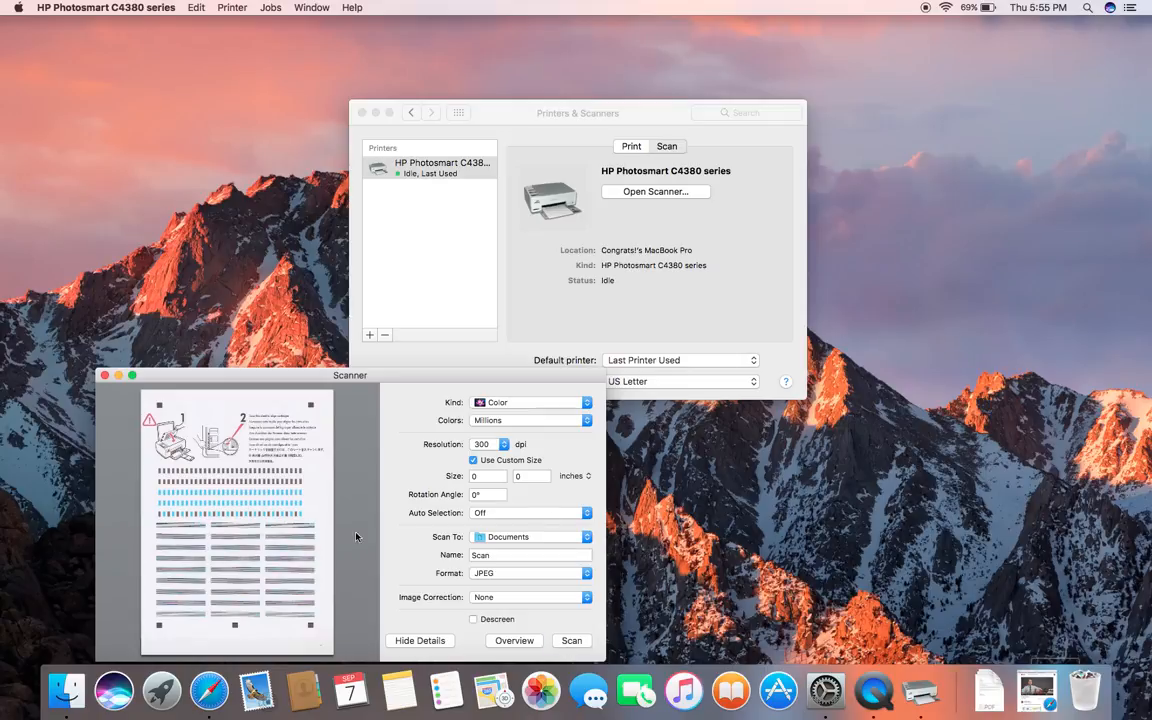
{"action": "mouse_move", "coordinate": [160, 420]}
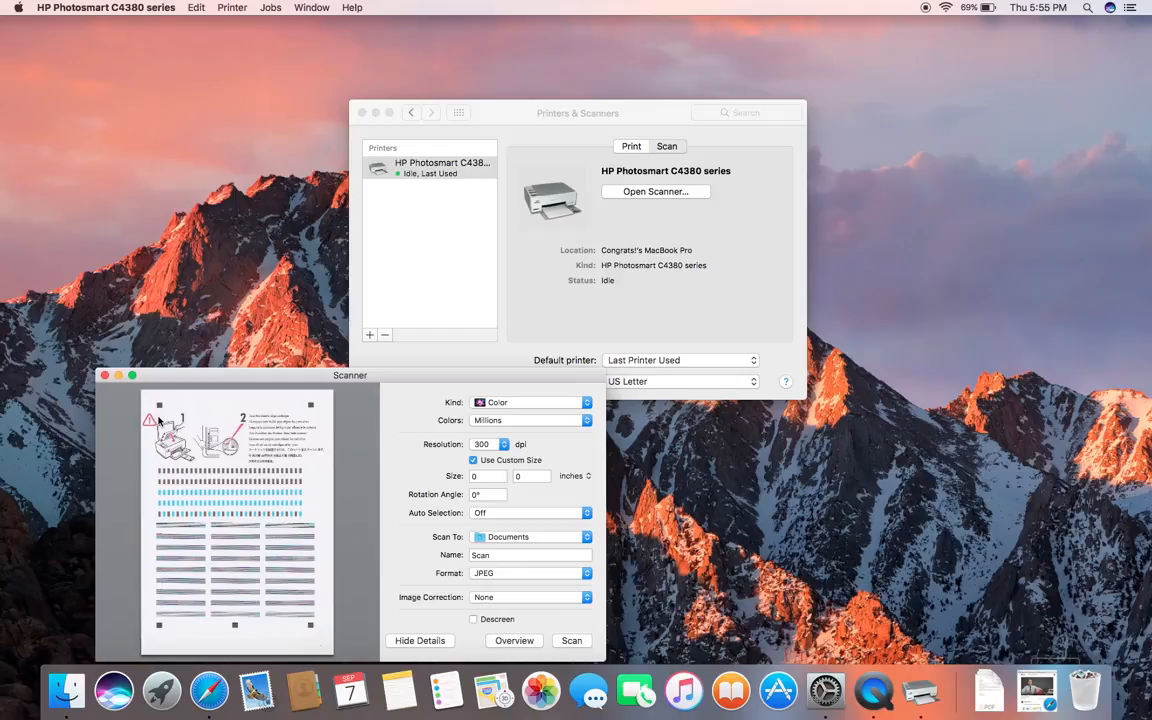
{"action": "mouse_move", "coordinate": [206, 385]}
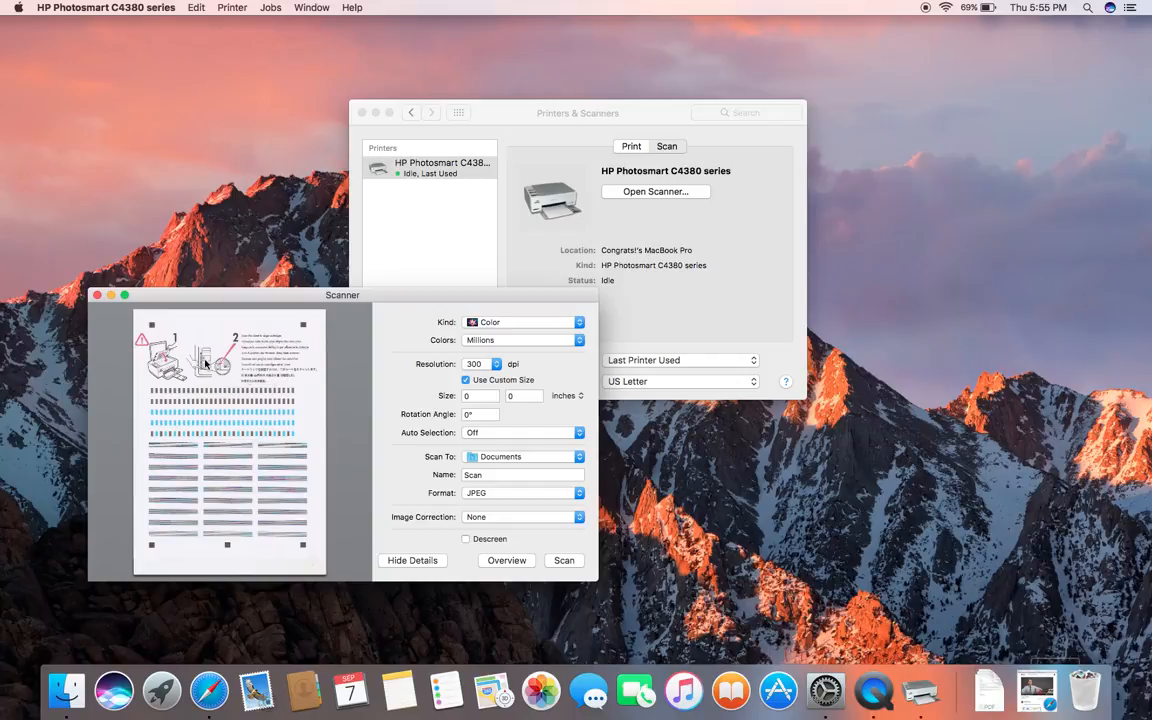
Select the full 8.5 × 11.53 inch page in the preview and start the scan.
{"action": "left_click_drag", "start_coordinate": [200, 363], "coordinate": [143, 318]}
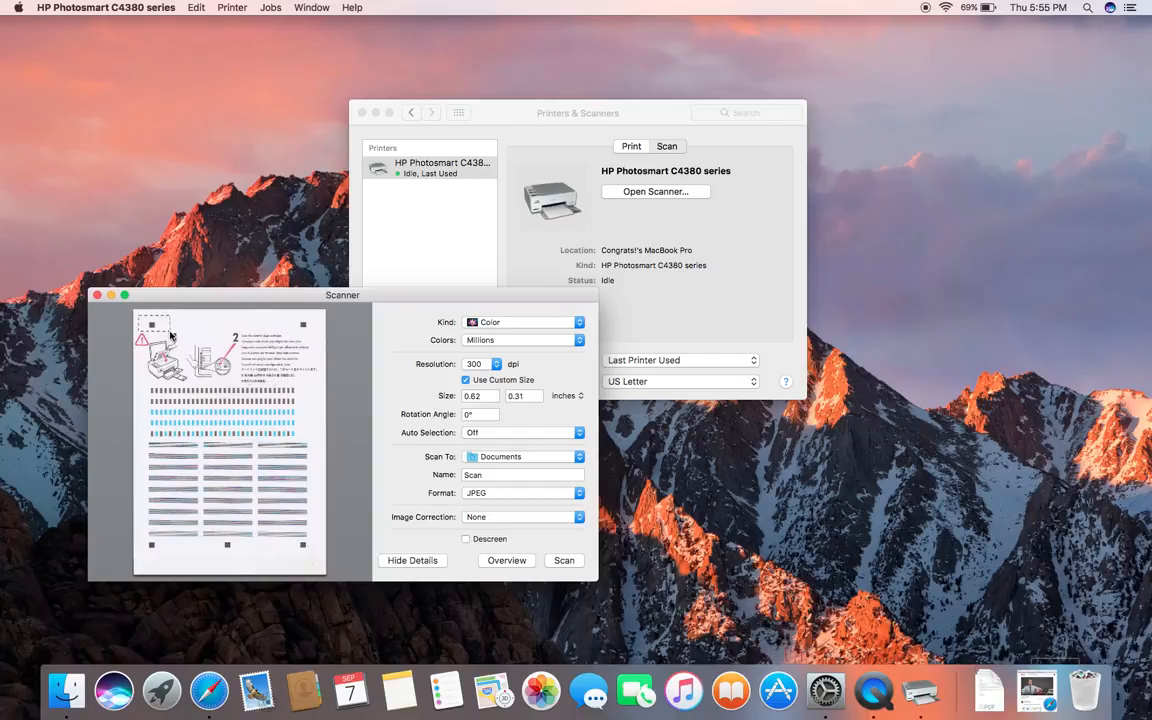
{"action": "left_click_drag", "start_coordinate": [170, 335], "coordinate": [320, 565]}
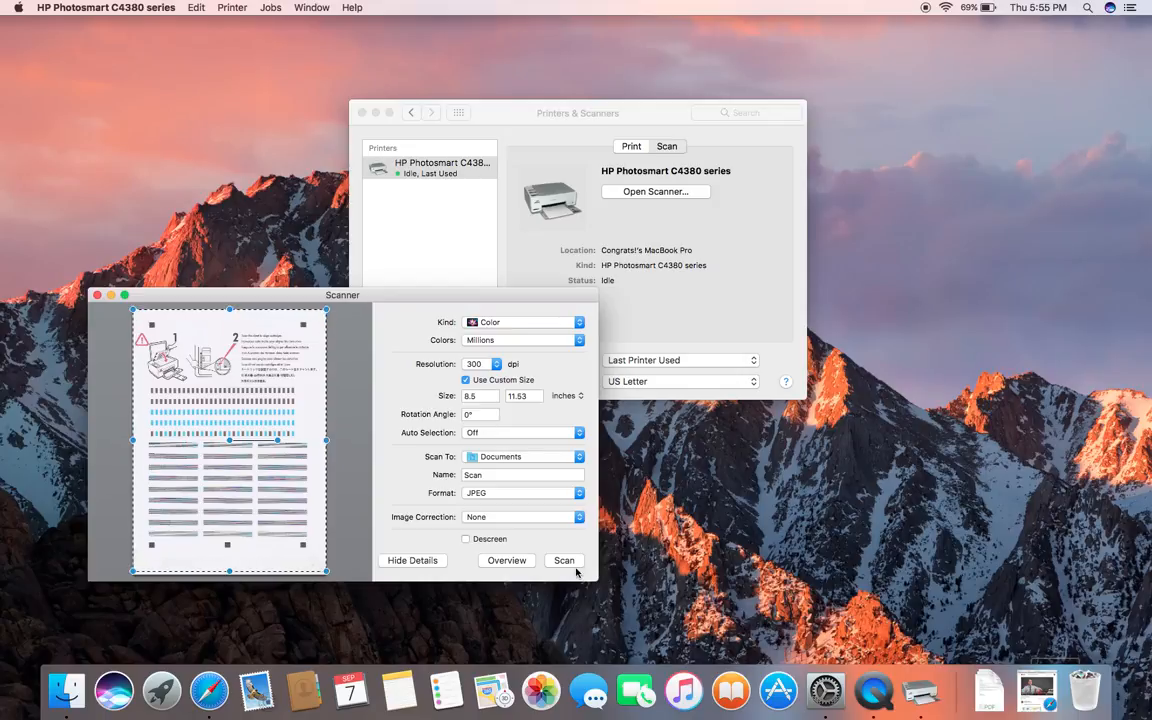
{"action": "left_click", "coordinate": [563, 560]}
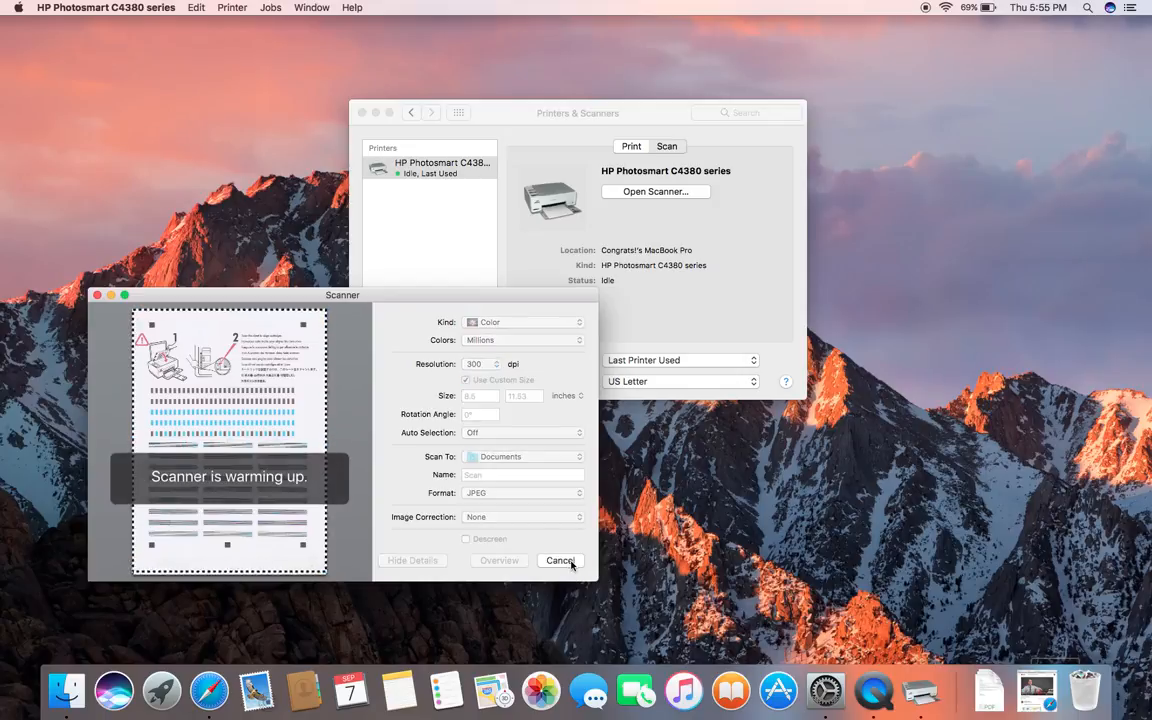